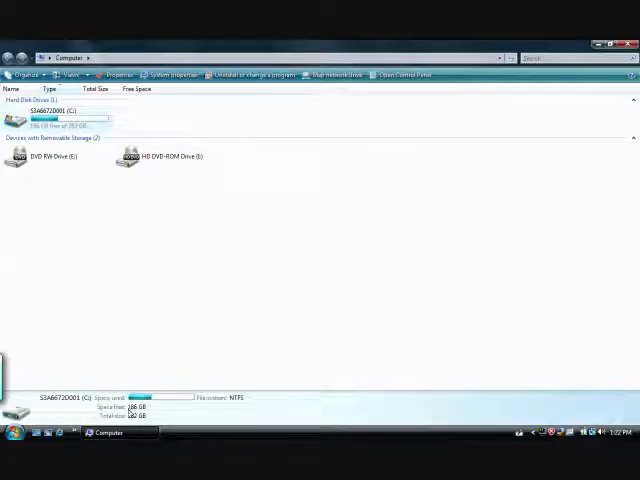
mouse_move(150, 382)
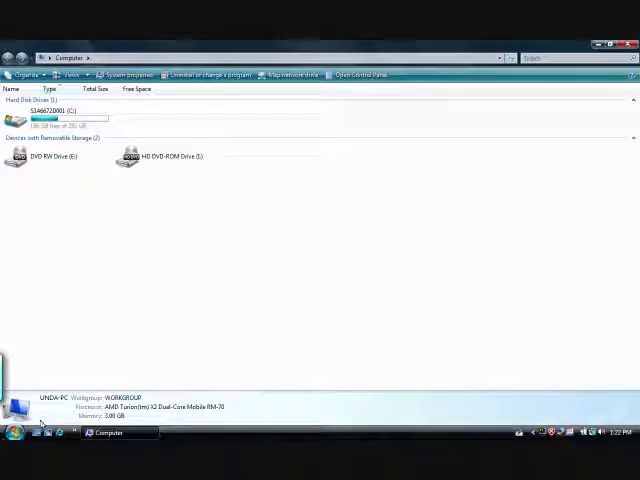
Open the Start menu over the Computer window showing C: with 186 GB free.
left_click(10, 432)
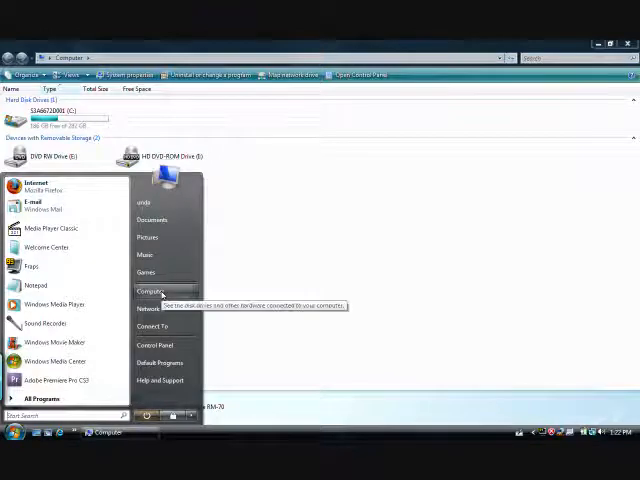
Bring up the context menu for Computer in the Start menu to reach Manage.
right_click(150, 291)
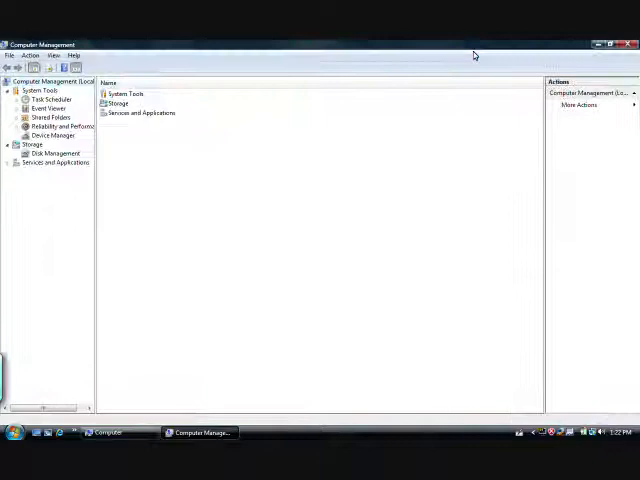
mouse_move(100, 160)
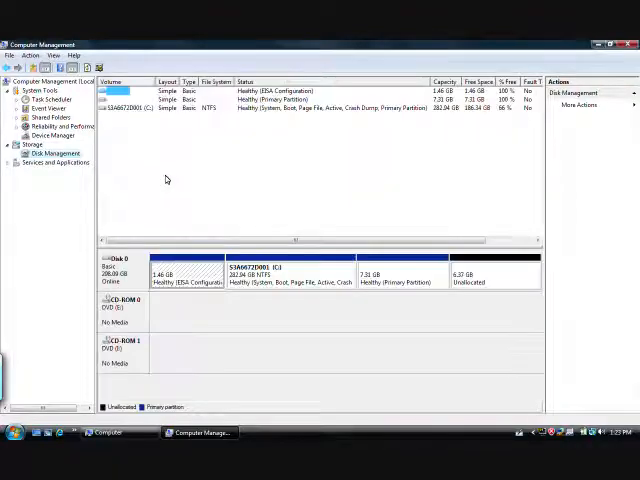
left_click(288, 270)
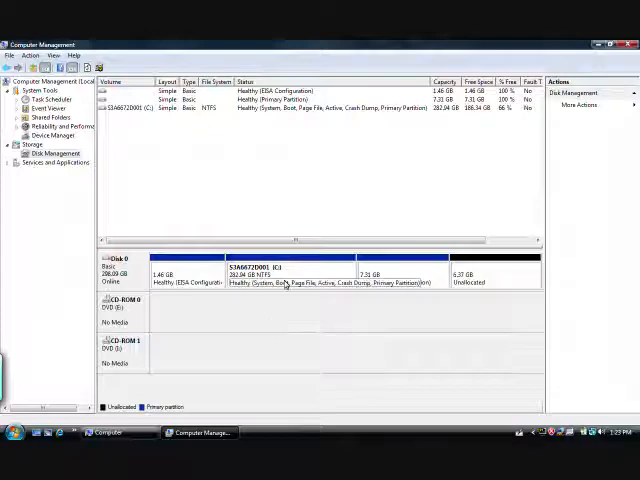
left_click(290, 270)
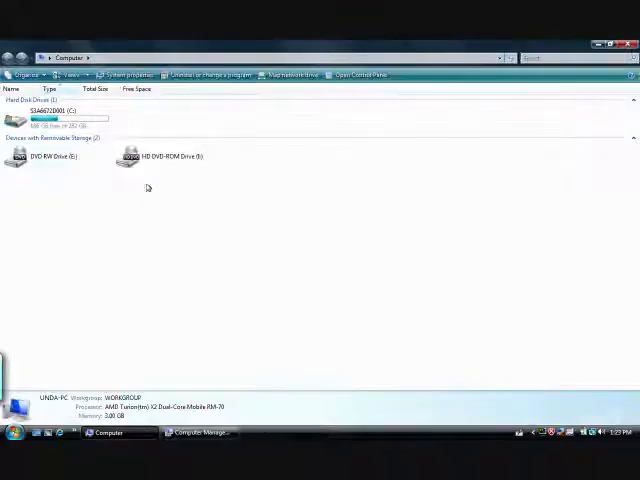
left_click(55, 120)
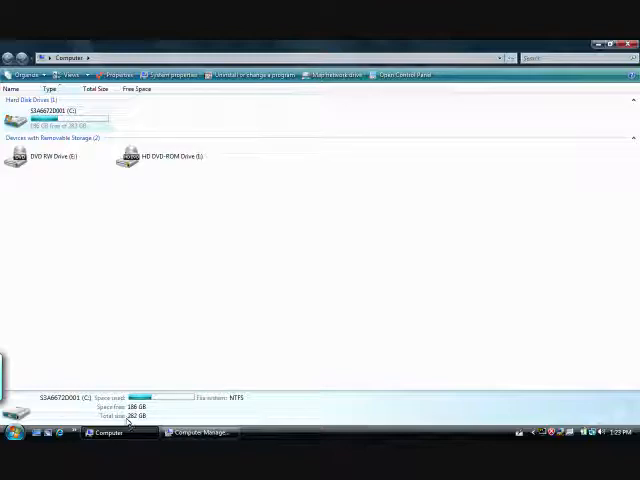
left_click(200, 432)
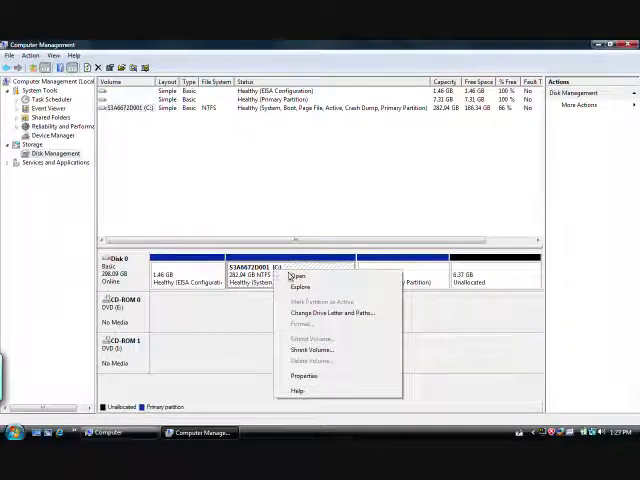
mouse_move(310, 350)
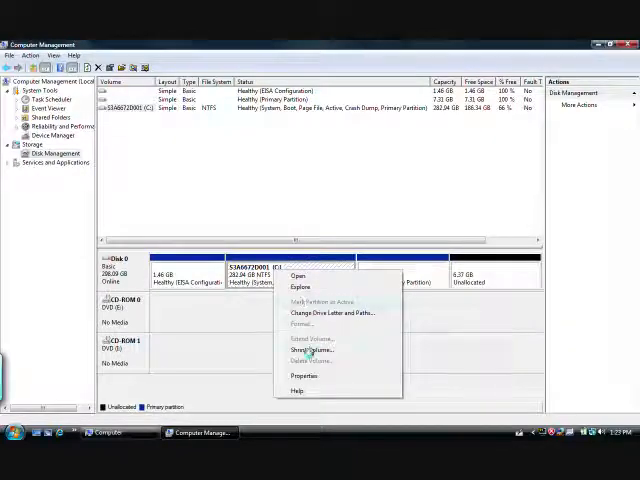
Shrink C: by 80446 MB, leaving 204.28 GB and 78.56 GB unallocated.
left_click(311, 350)
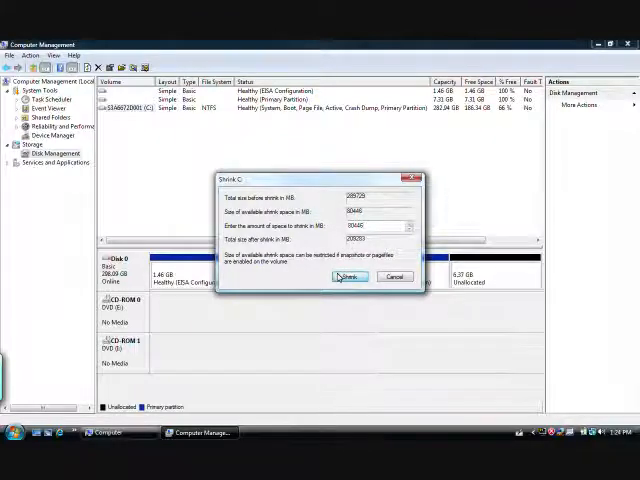
left_click(349, 277)
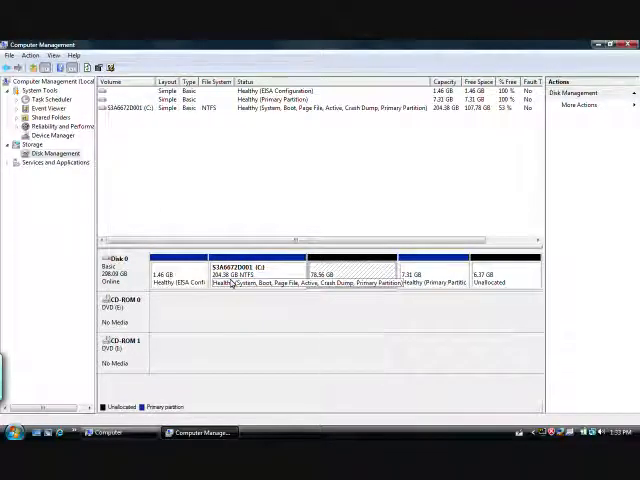
Start a new simple volume on the unallocated space at maximum size with drive letter D.
left_click(353, 275)
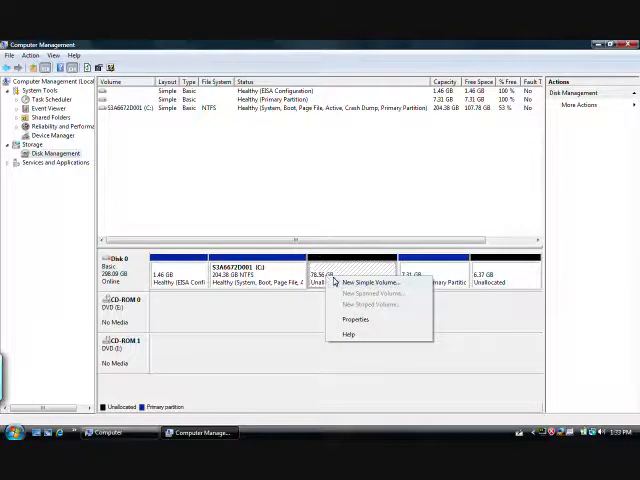
left_click(360, 281)
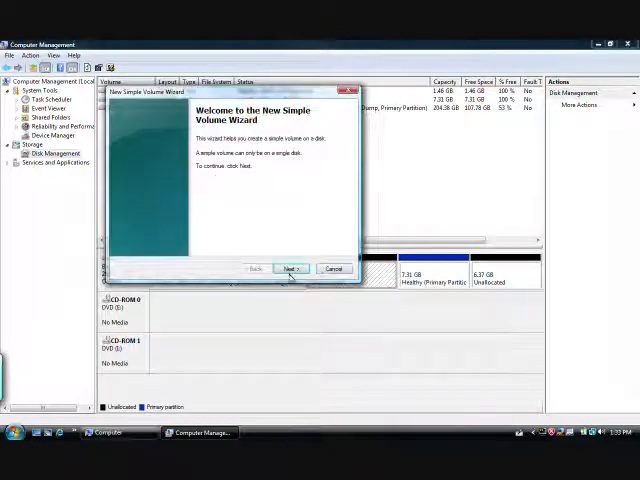
left_click(293, 268)
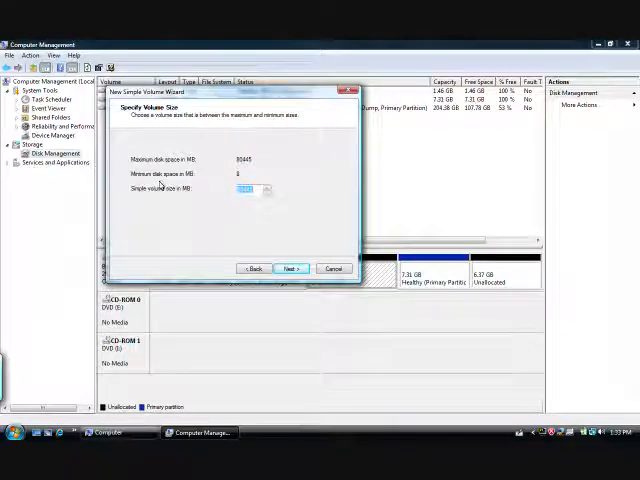
left_click(290, 268)
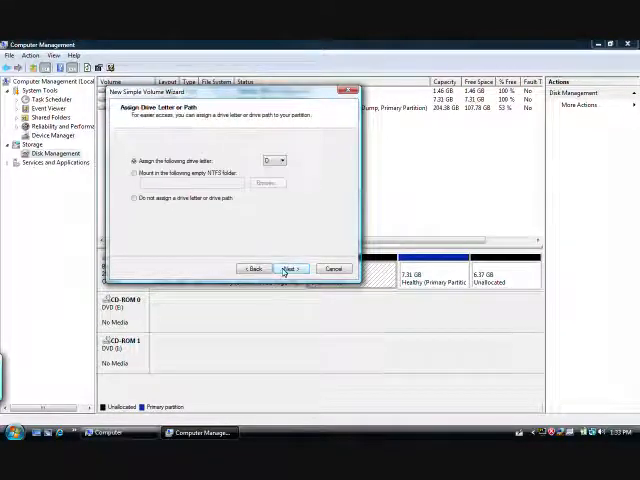
left_click(284, 160)
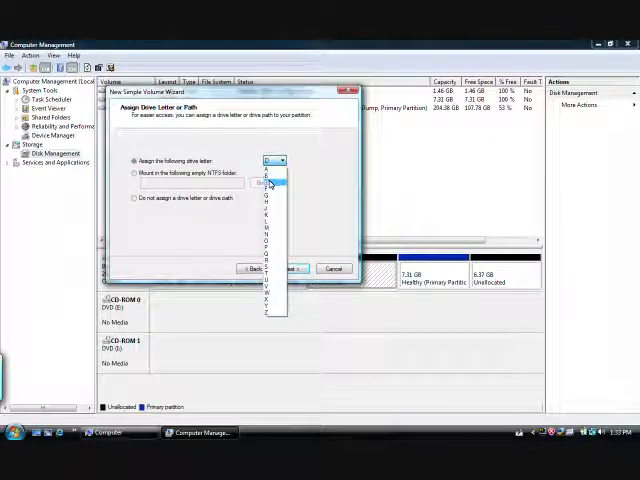
left_click(291, 268)
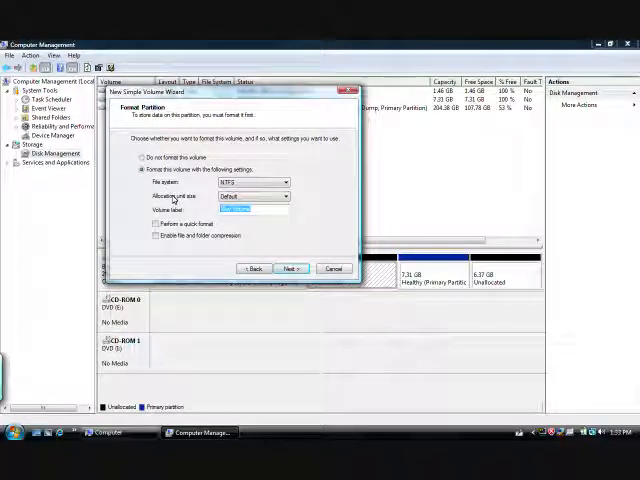
Label the new volume DATA with an NTFS quick format and reach the summary.
type("Da")
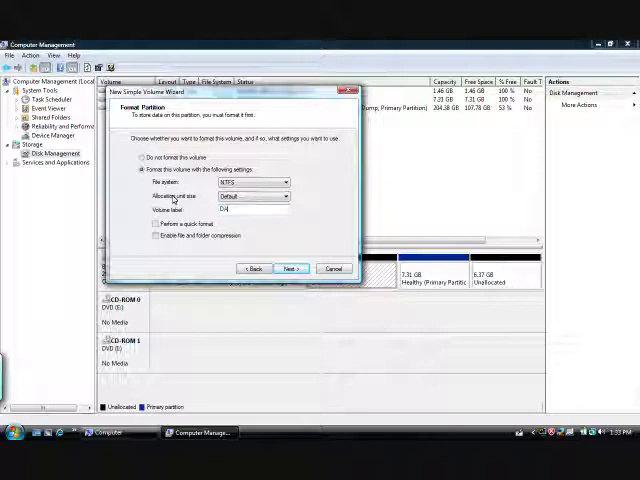
type("ATA")
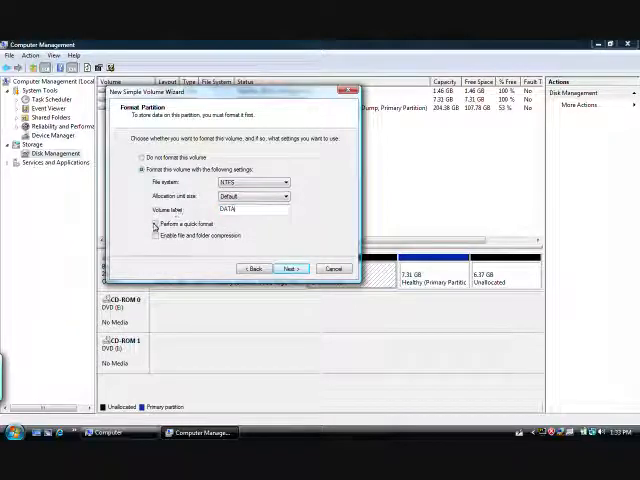
left_click(290, 268)
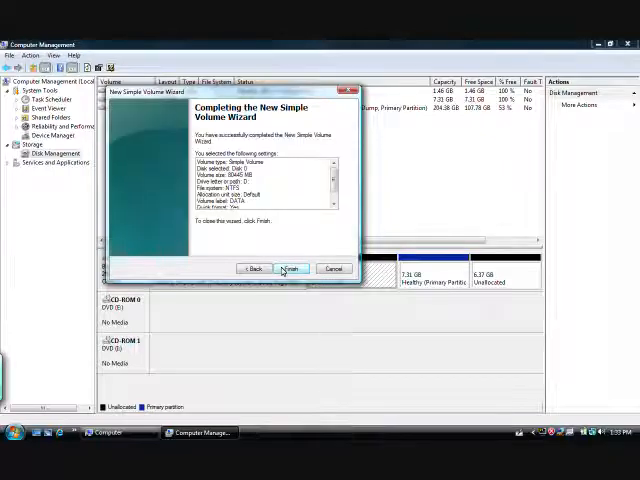
Finish the wizard, create a New Folder on DATA (D:), and return to Computer.
left_click(288, 268)
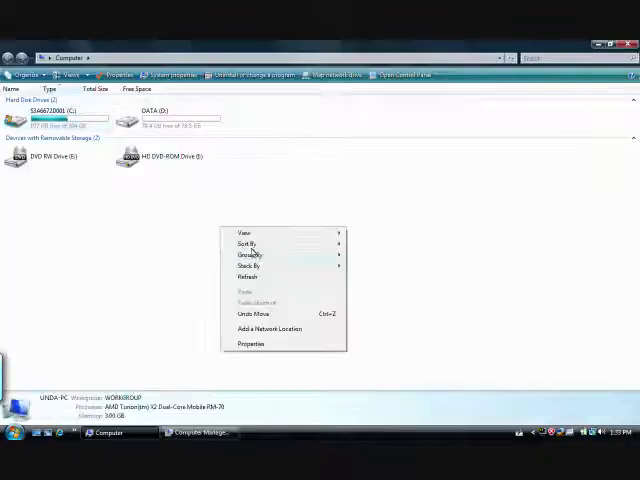
left_click(155, 120)
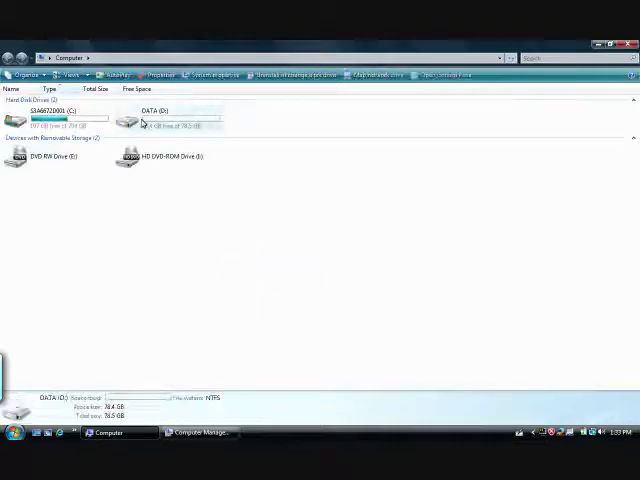
left_click(48, 120)
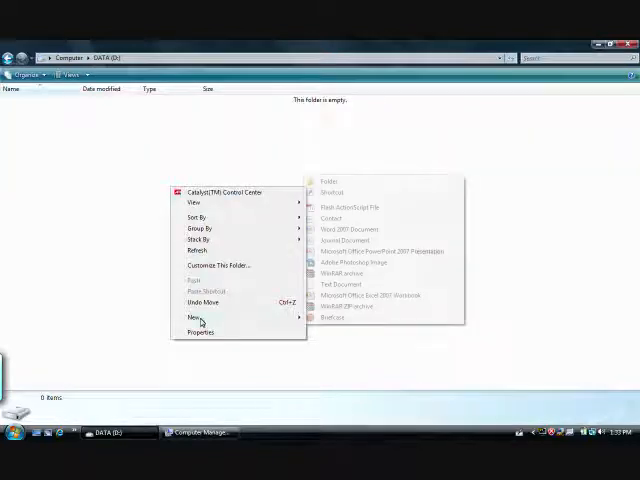
left_click(323, 180)
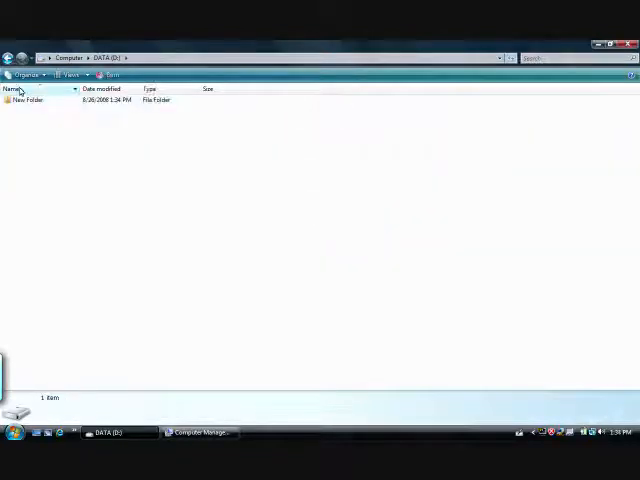
double_click(28, 100)
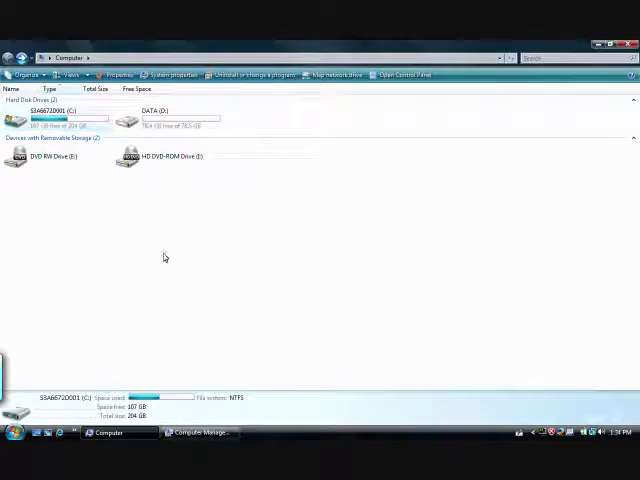
Delete the DATA (D:) volume and its leftover partition, freeing 78.56 GB beside C:.
left_click(199, 432)
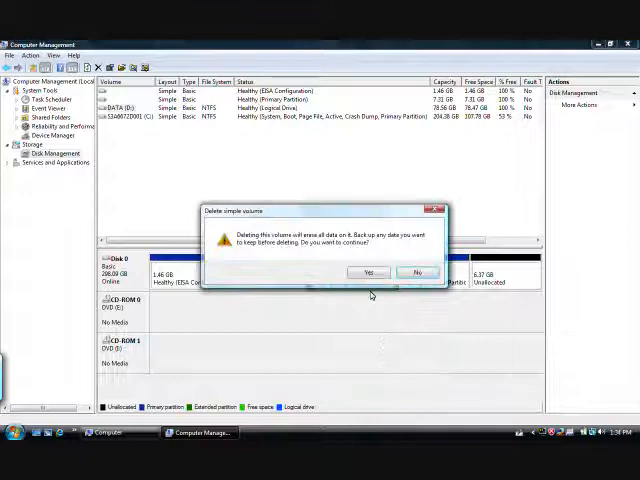
left_click(369, 272)
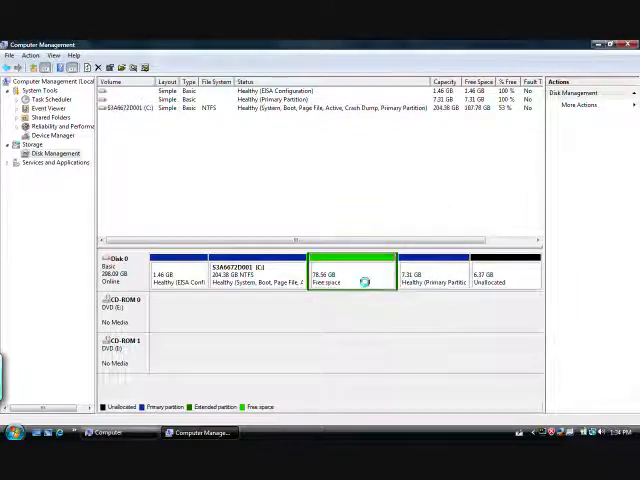
right_click(355, 280)
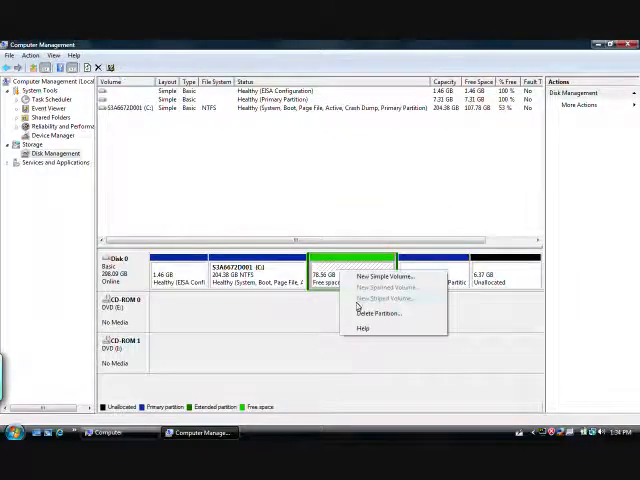
left_click(379, 276)
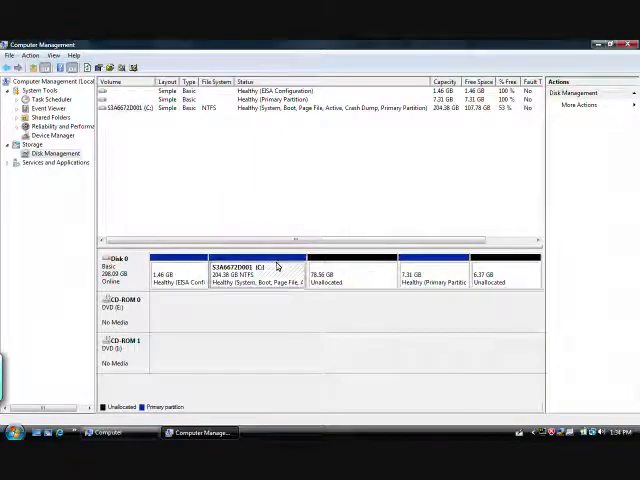
right_click(280, 267)
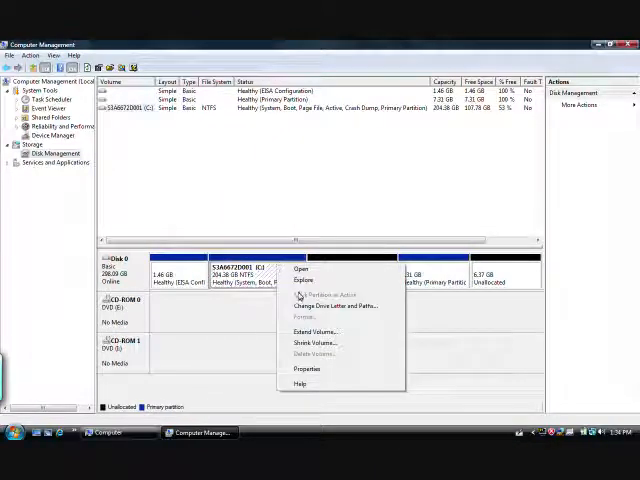
Extend C: with all 80446 MB from Disk 0, restoring it to 282.04 GB.
left_click(315, 331)
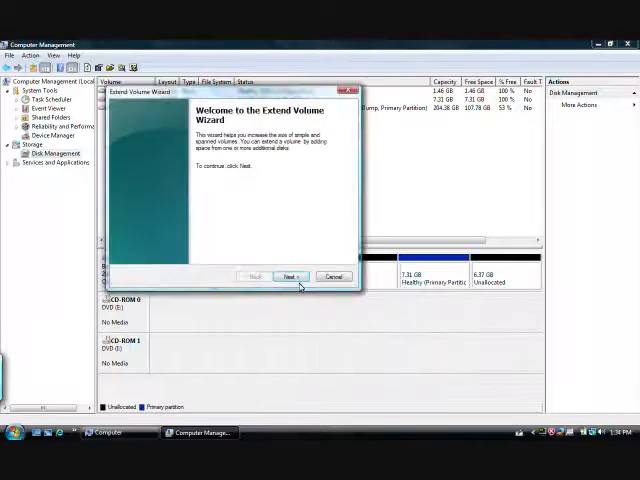
left_click(291, 276)
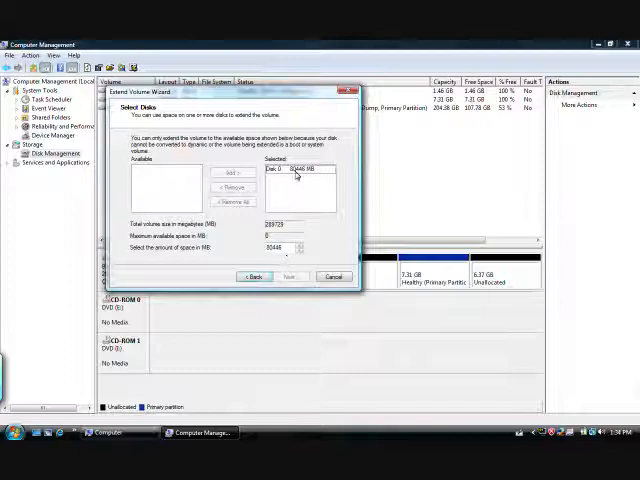
left_click(291, 276)
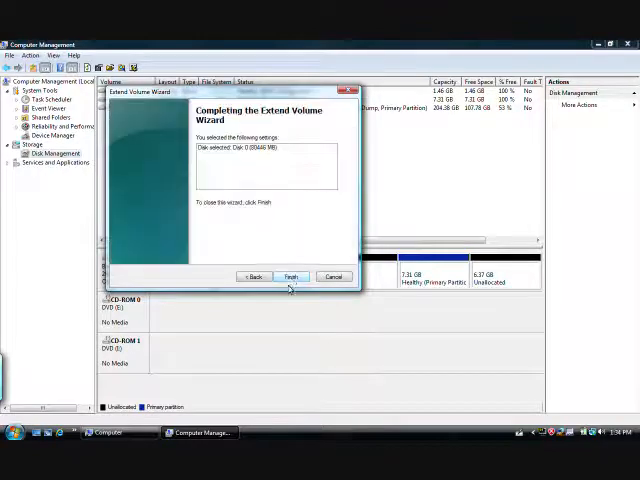
left_click(291, 276)
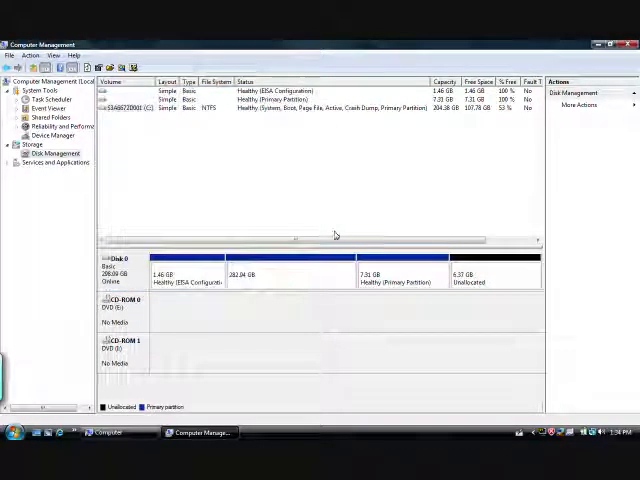
left_click(290, 277)
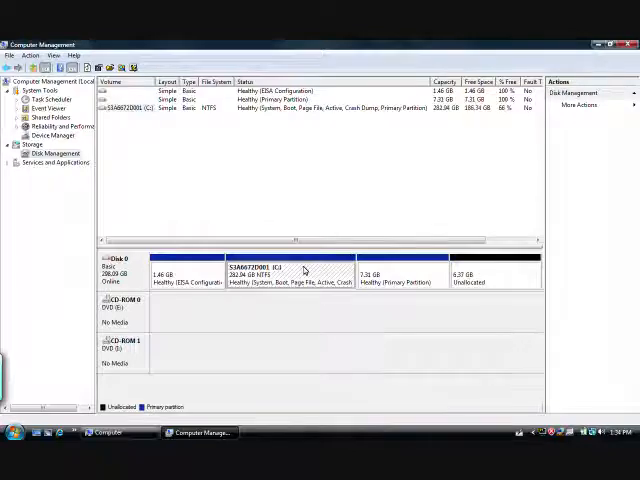